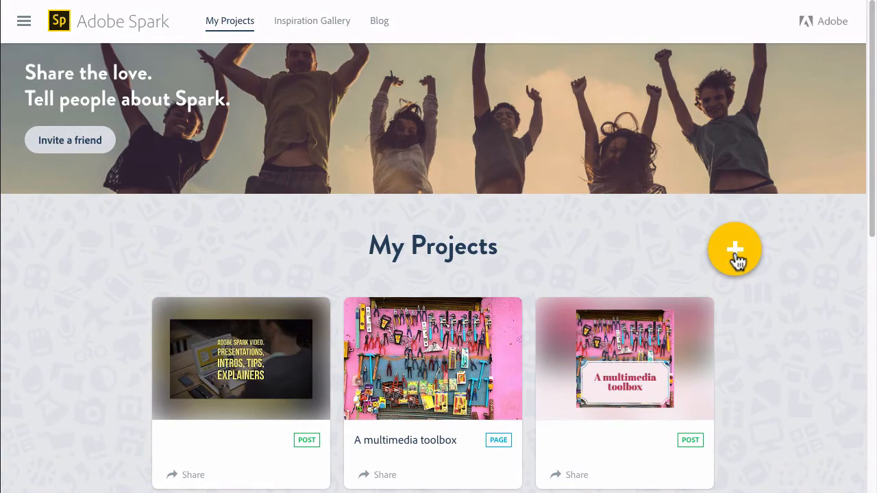
Step: Start a new Video project, skip the idea prompt and begin from scratch with no template
{"action": "left_click", "coordinate": [735, 250]}
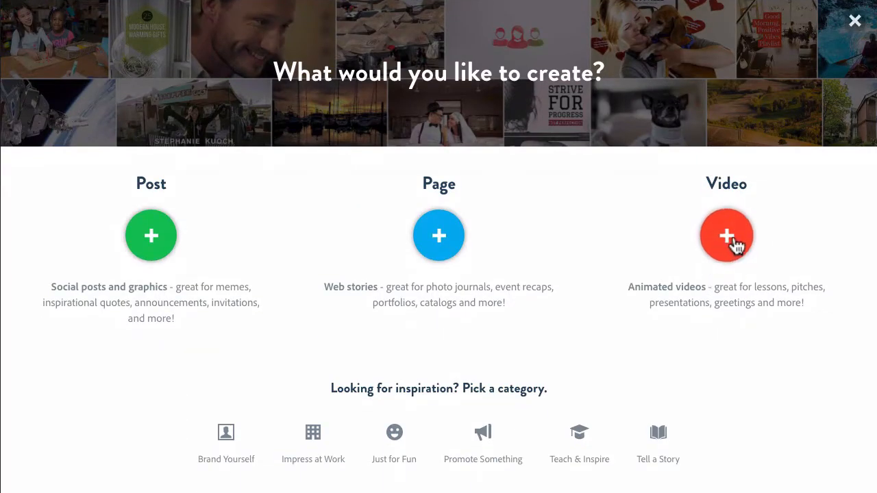
{"action": "left_click", "coordinate": [726, 236]}
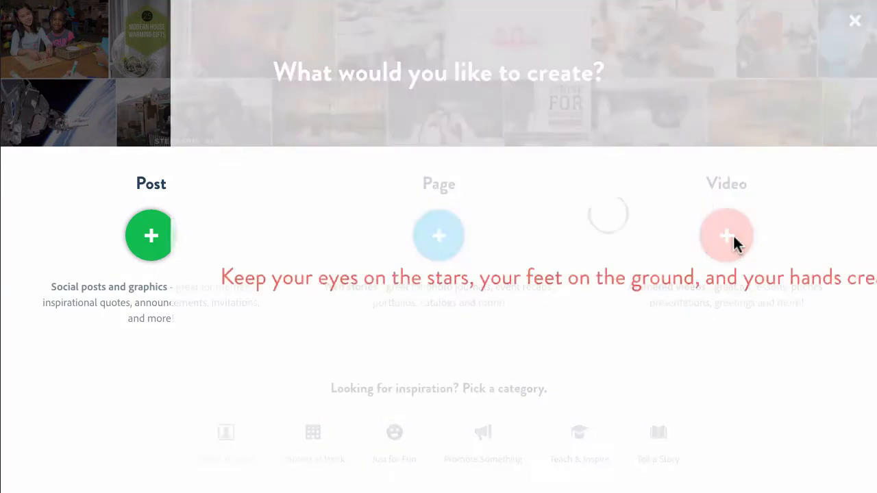
{"action": "left_click", "coordinate": [726, 235]}
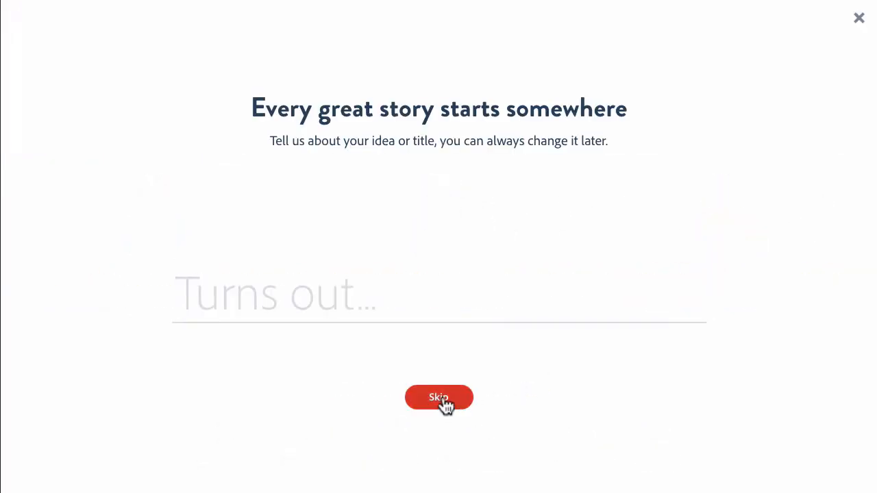
{"action": "left_click", "coordinate": [438, 397]}
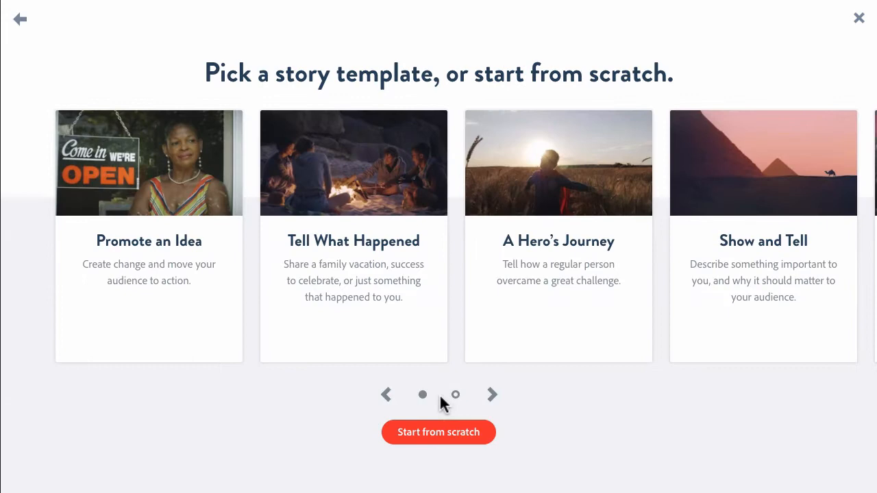
{"action": "left_click", "coordinate": [438, 433]}
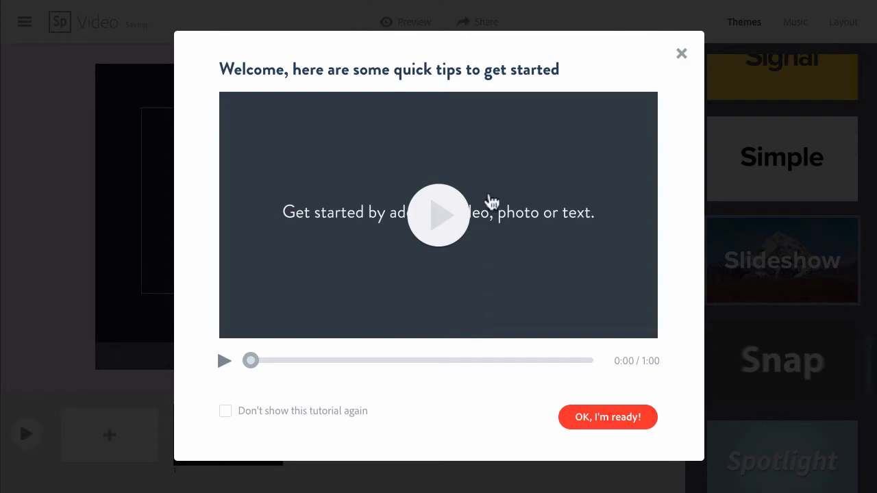
{"action": "mouse_move", "coordinate": [596, 69]}
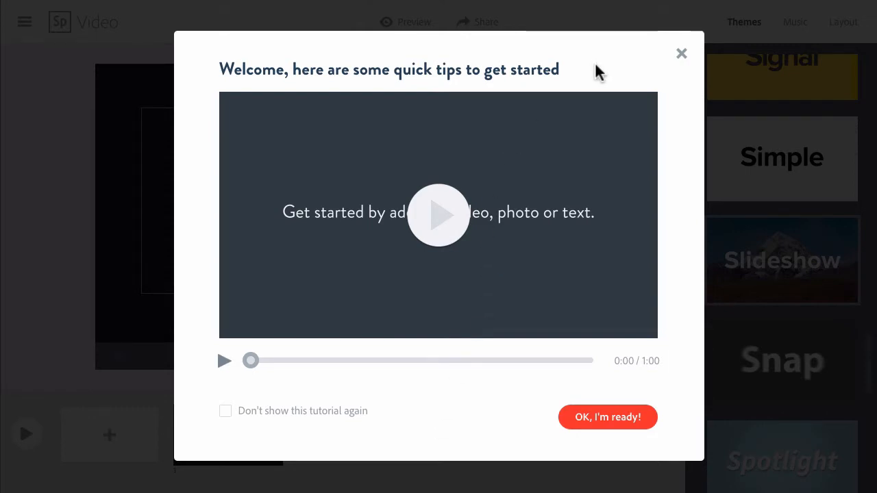
{"action": "mouse_move", "coordinate": [681, 57]}
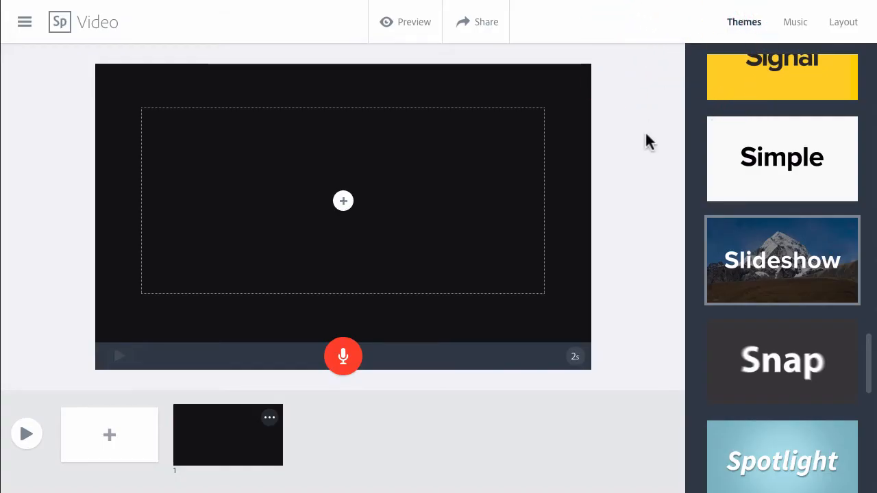
{"action": "mouse_move", "coordinate": [644, 142]}
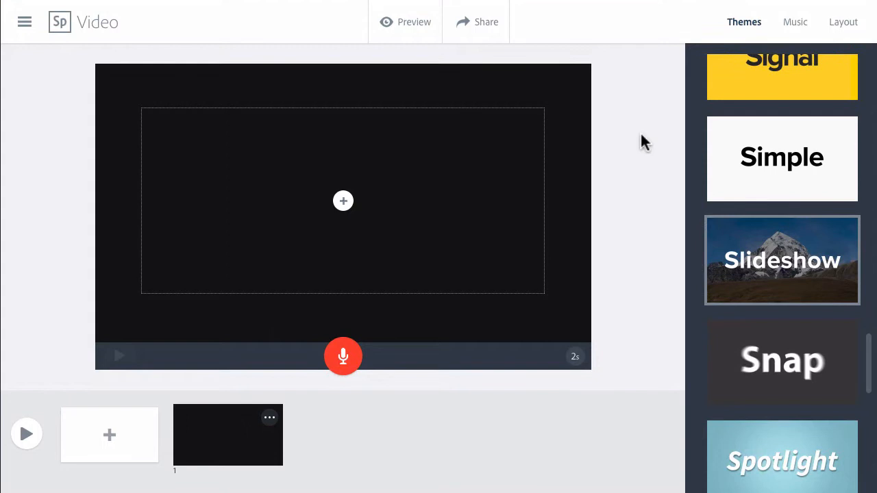
{"action": "mouse_move", "coordinate": [697, 38]}
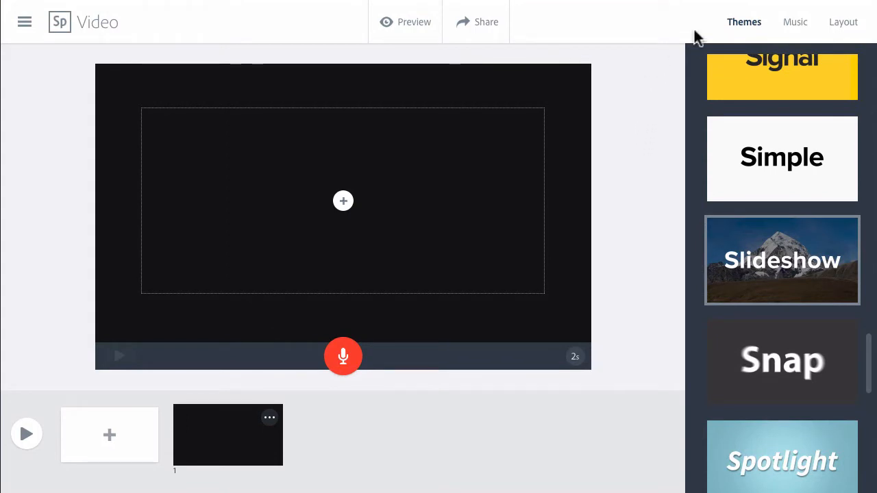
{"action": "mouse_move", "coordinate": [745, 27]}
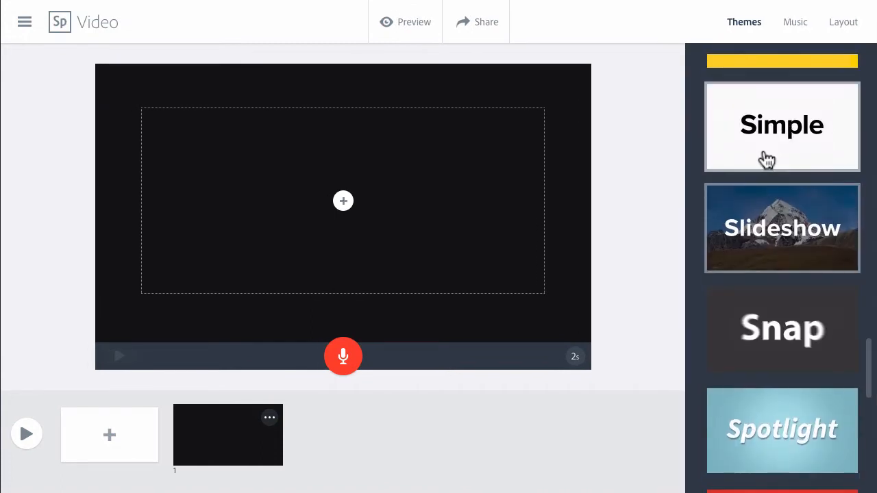
Step: Apply the Spotlight theme from the Themes panel, giving slide 1 a light blue background
{"action": "scroll", "scroll_direction": "down", "scroll_amount": 3}
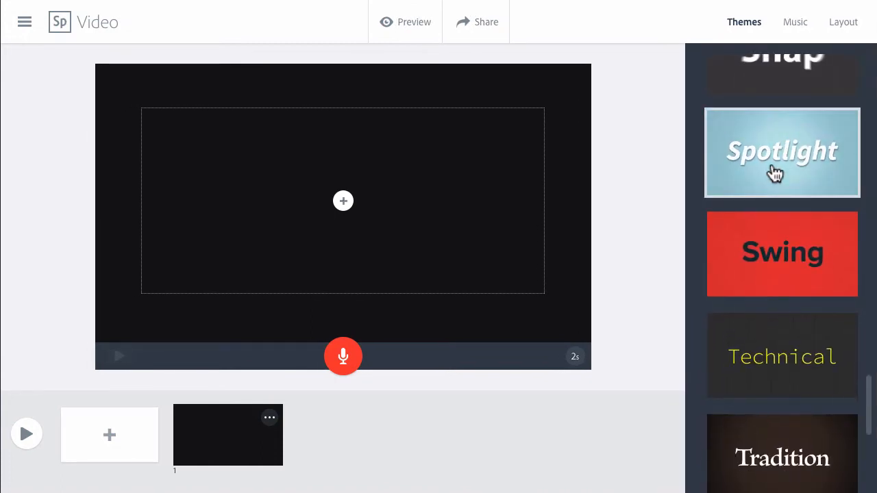
{"action": "left_click", "coordinate": [781, 150]}
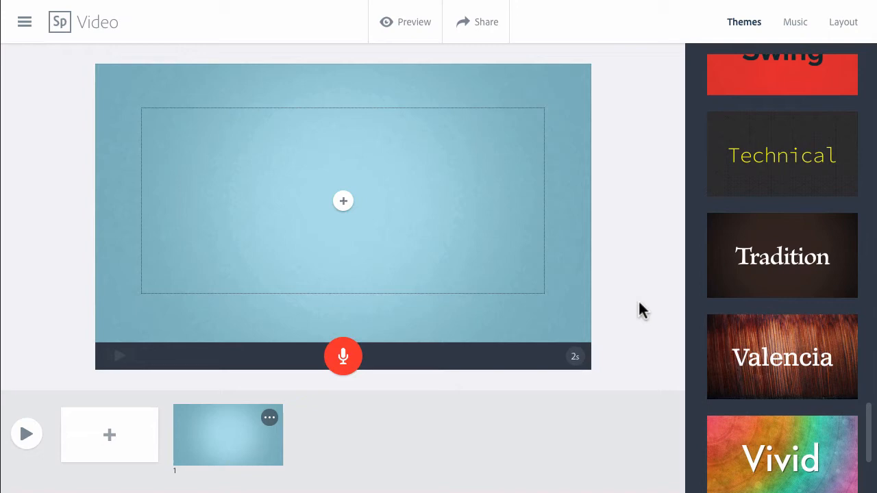
{"action": "mouse_move", "coordinate": [230, 438]}
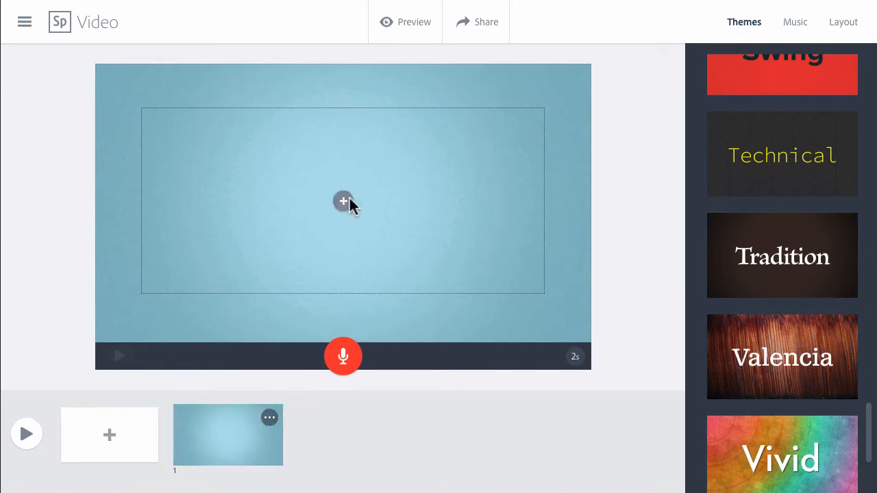
Step: Add the title text "Welcome to JNL102" to the first slide
{"action": "left_click", "coordinate": [343, 200]}
{"action": "type", "text": "Welcome to JNL102"}
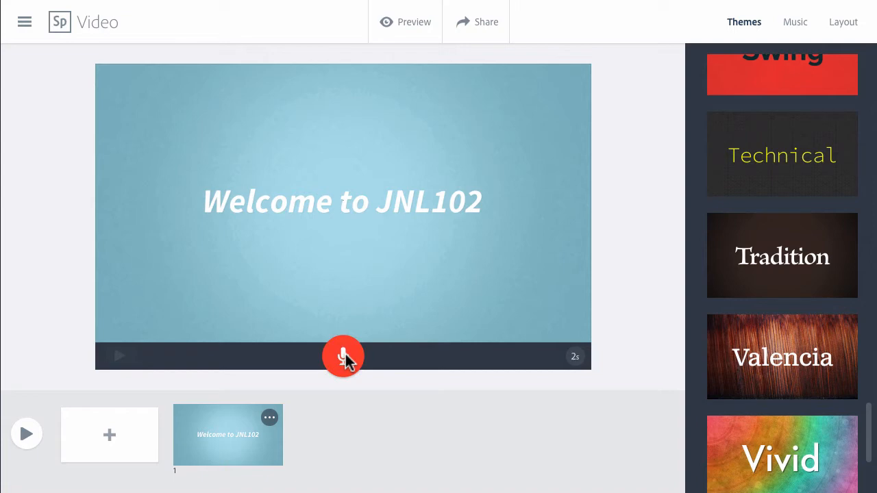
Step: Record a roughly four-second narration for the title slide and play it back
{"action": "left_click", "coordinate": [343, 357]}
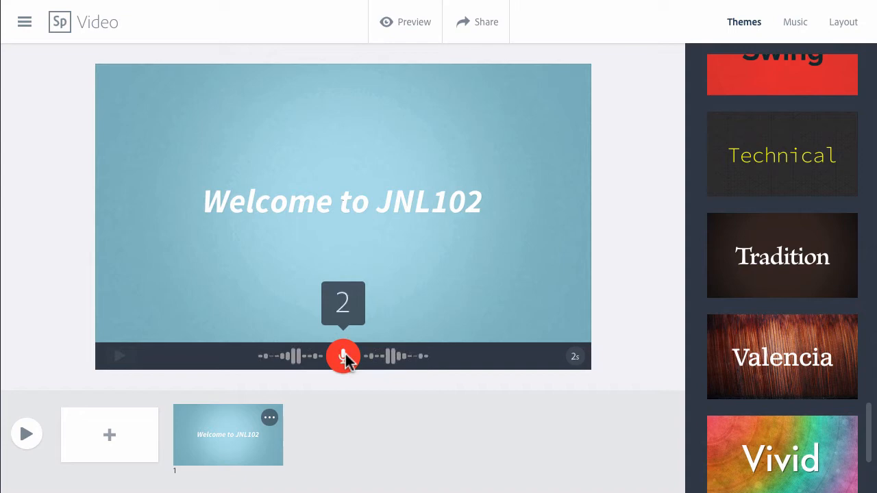
{"action": "left_click", "coordinate": [342, 356]}
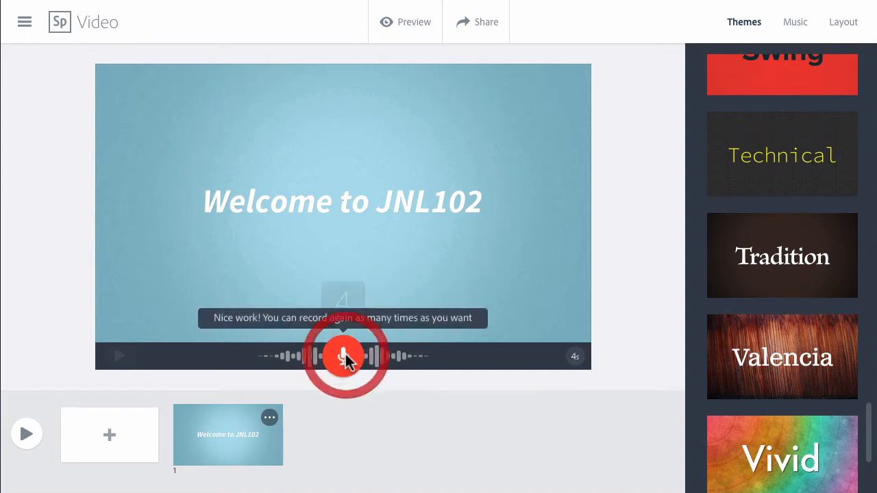
{"action": "left_click", "coordinate": [342, 356]}
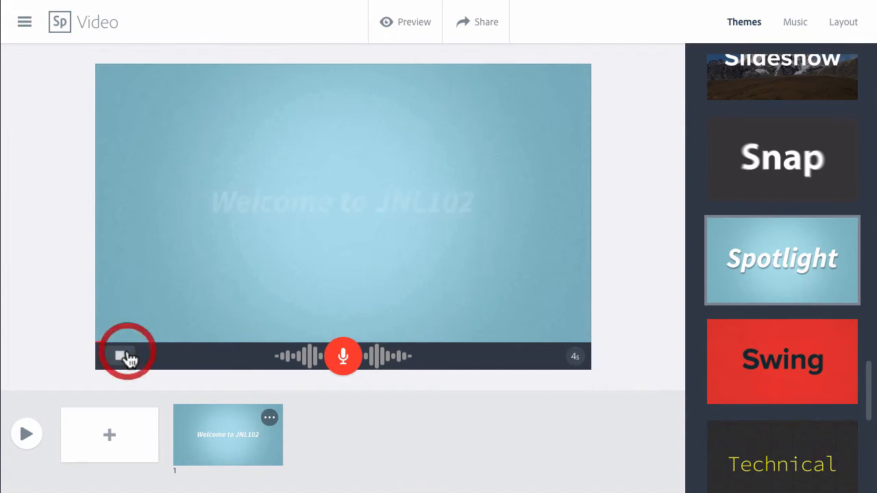
{"action": "left_click", "coordinate": [122, 356]}
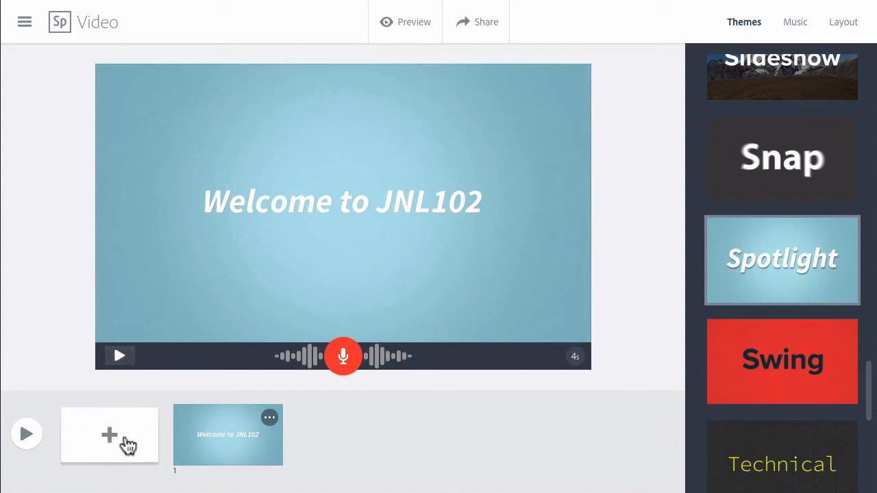
Step: Add a blank second slide and record about seven seconds of narration for it
{"action": "left_click", "coordinate": [110, 435]}
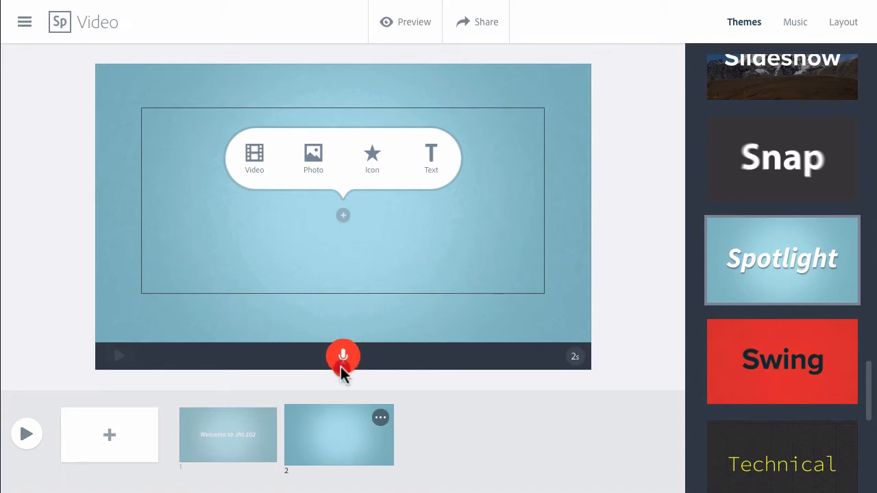
{"action": "left_click", "coordinate": [343, 357]}
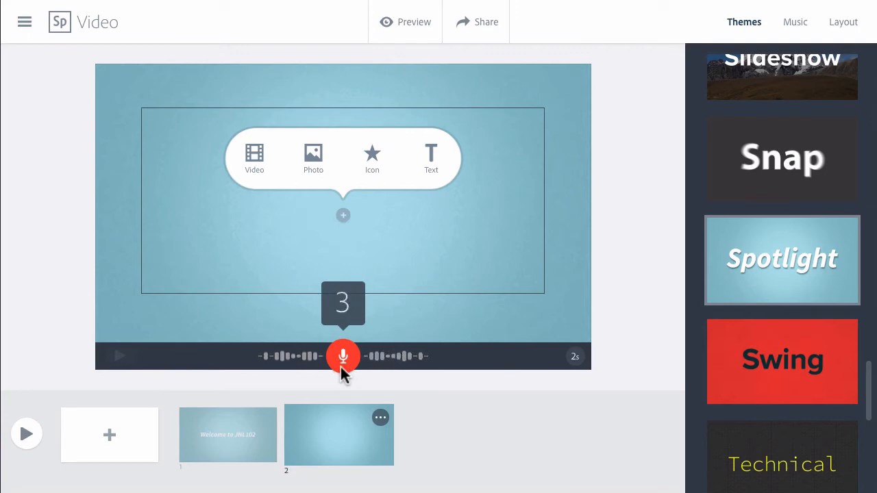
{"action": "left_click", "coordinate": [343, 357]}
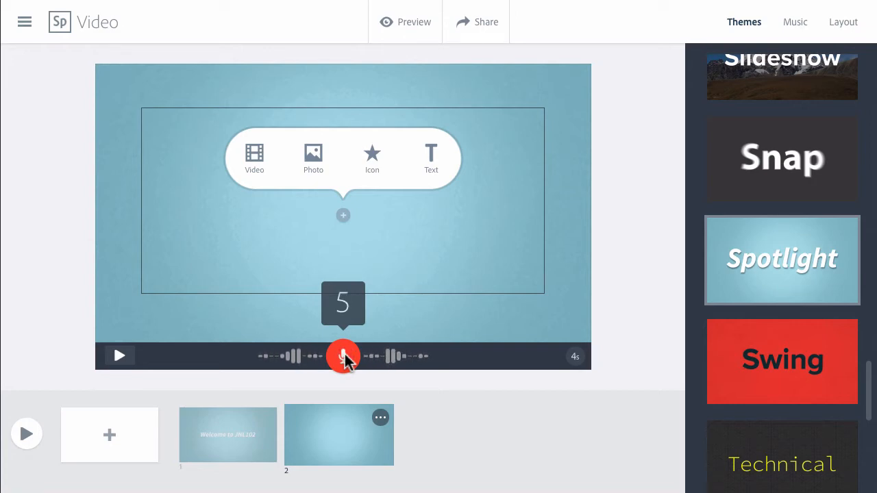
{"action": "left_click", "coordinate": [343, 356]}
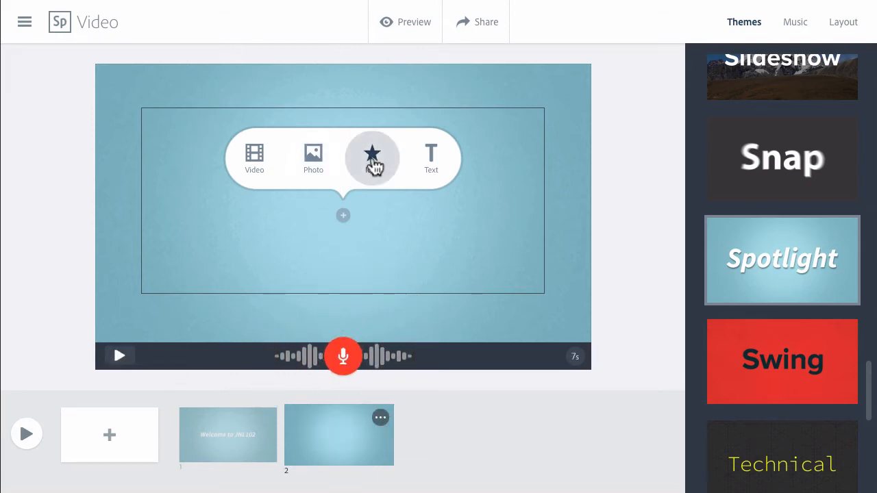
Step: Search icons for "introduc" and place the document-with-magnifier icon on slide 2
{"action": "left_click", "coordinate": [372, 154]}
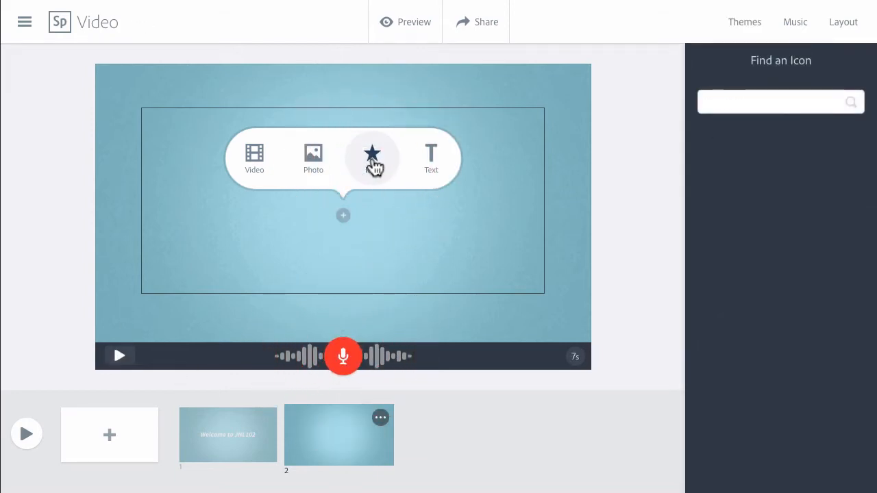
{"action": "left_click", "coordinate": [373, 153]}
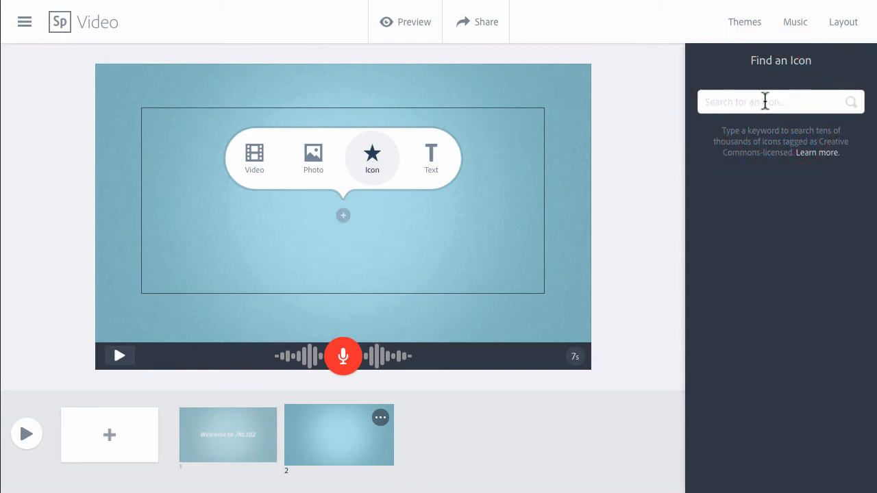
{"action": "type", "text": "introduction"}
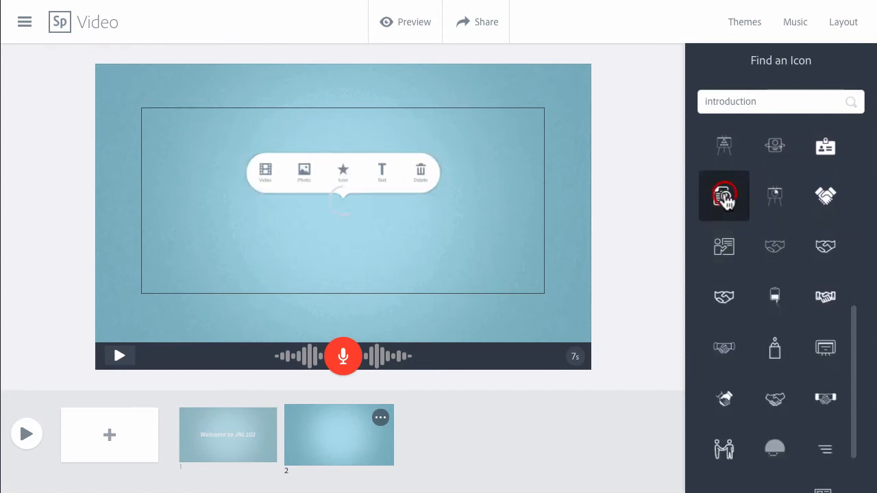
{"action": "left_click", "coordinate": [723, 196]}
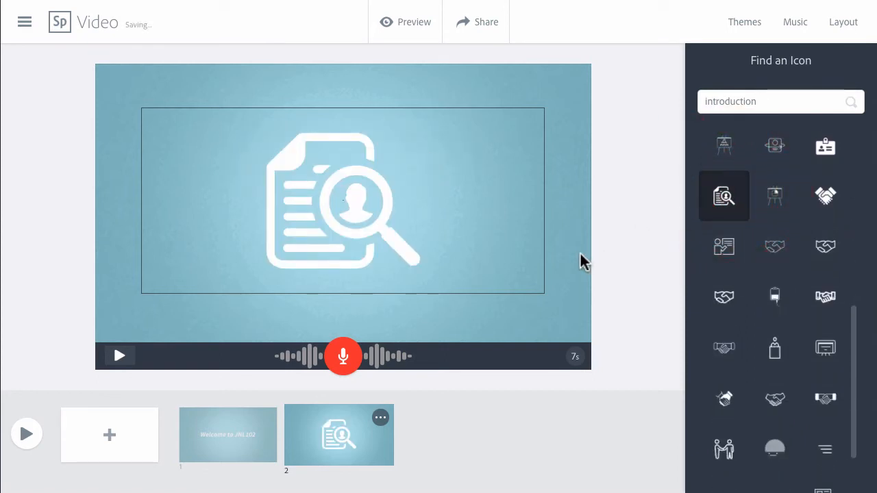
{"action": "left_click", "coordinate": [843, 22]}
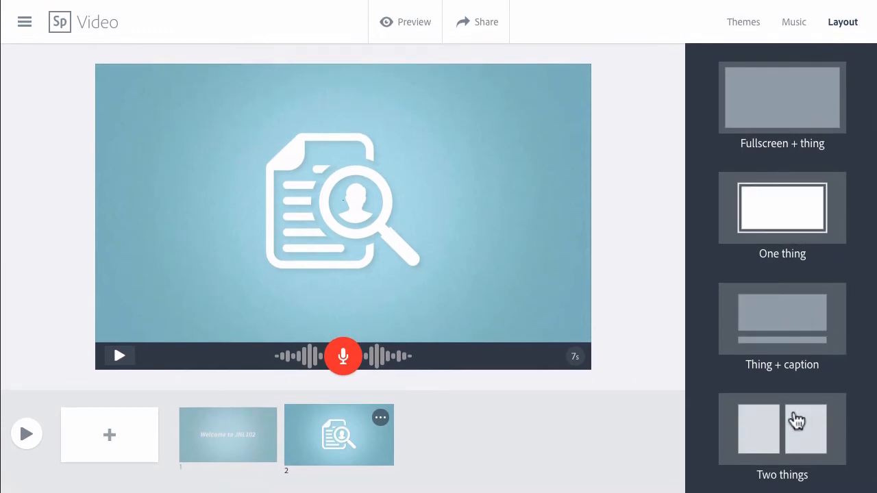
Step: Switch slide 2 to the Two things layout and add the text "JNL102 & JNL112" beside the icon
{"action": "left_click", "coordinate": [769, 428]}
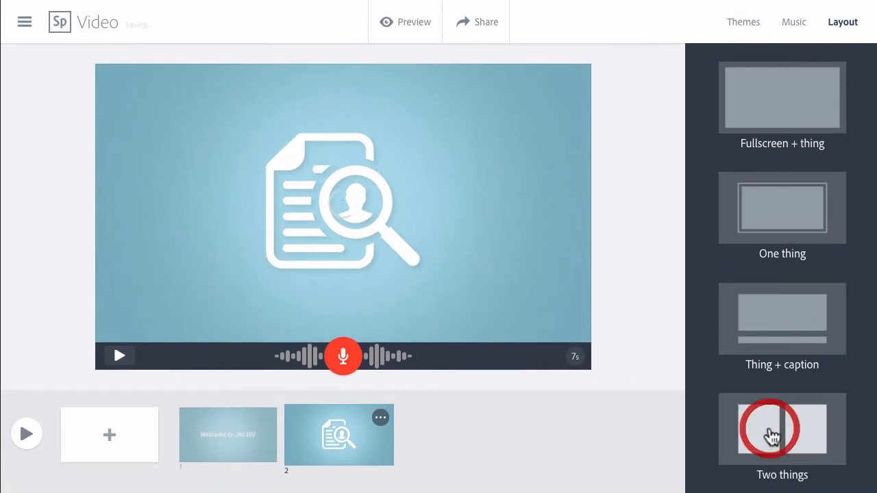
{"action": "left_click", "coordinate": [781, 428]}
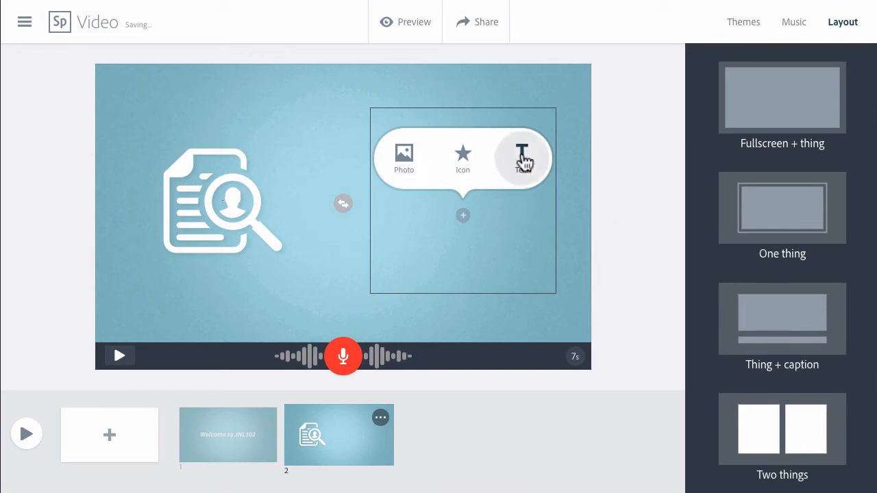
{"action": "left_click", "coordinate": [522, 158]}
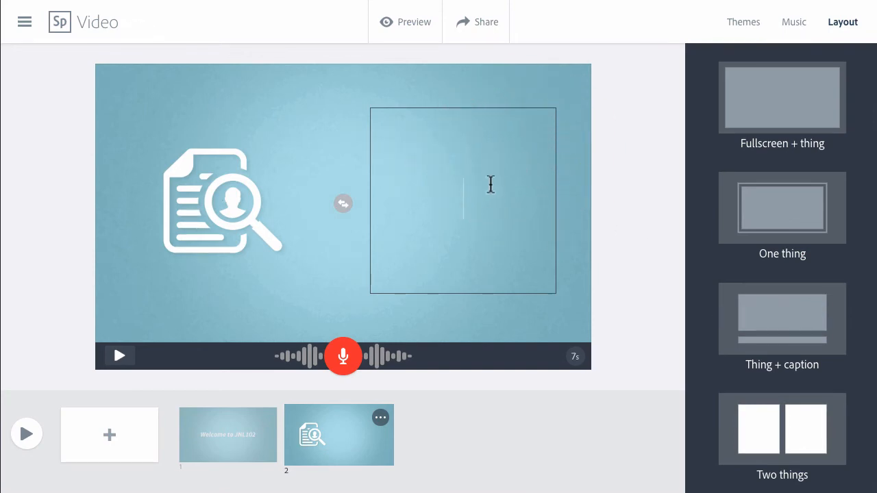
{"action": "type", "text": "JNL102"}
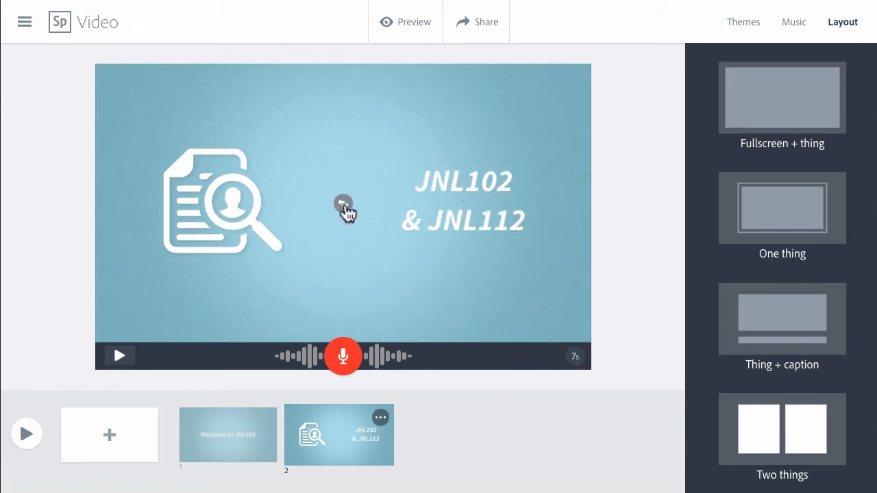
{"action": "mouse_move", "coordinate": [343, 205]}
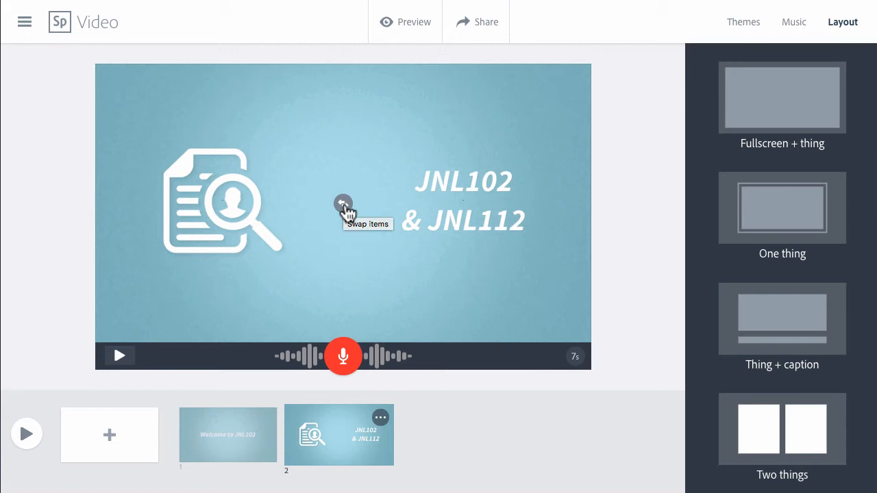
{"action": "left_click", "coordinate": [343, 202]}
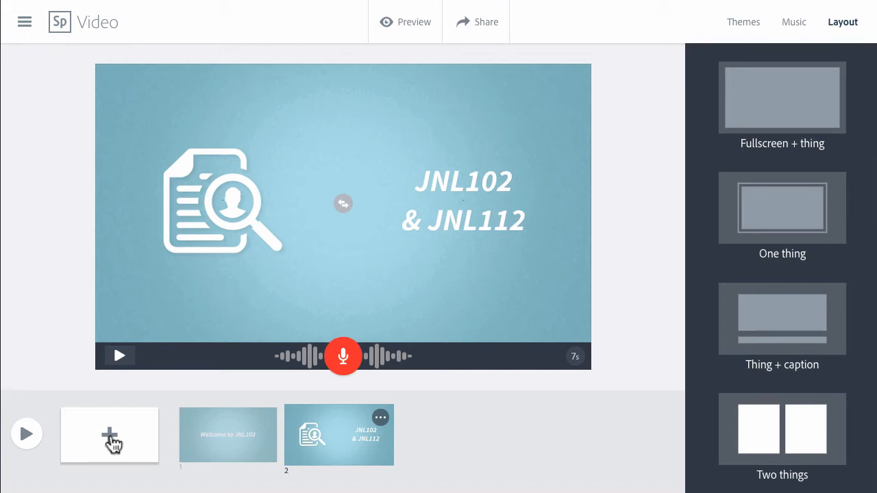
Step: Add a third slide and upload a photo of a student writing into its left half
{"action": "left_click", "coordinate": [109, 434]}
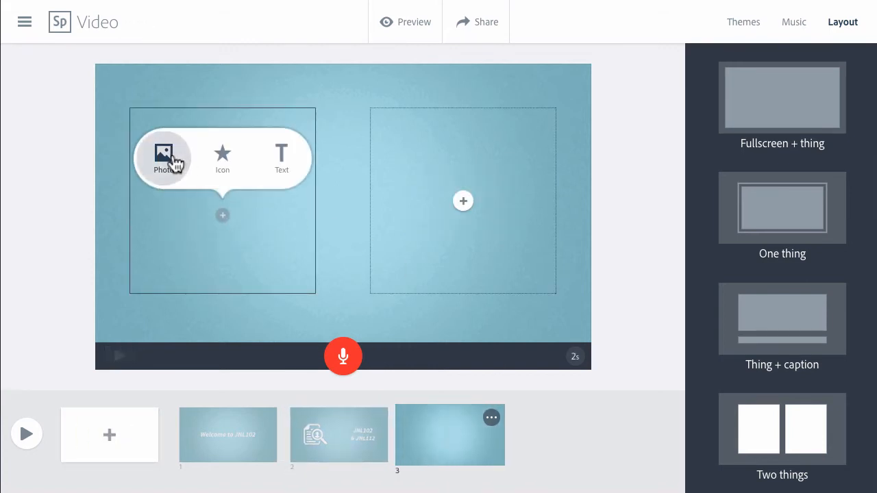
{"action": "left_click", "coordinate": [164, 157]}
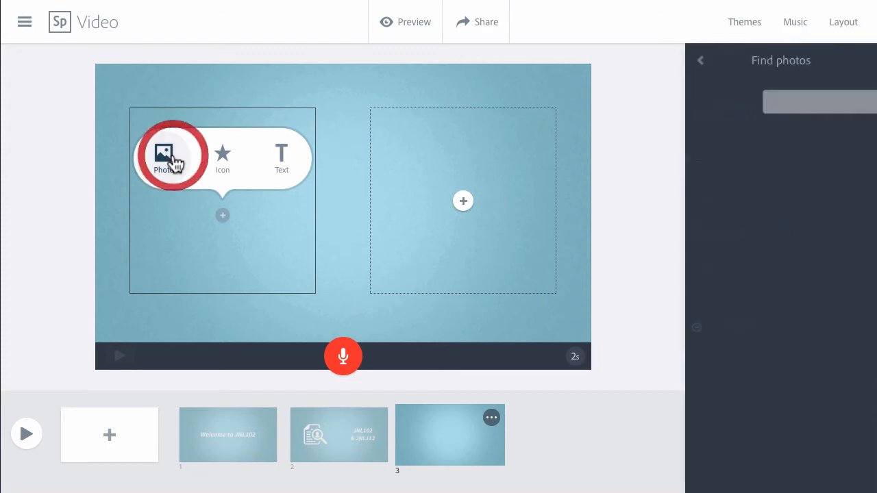
{"action": "type", "text": "introduction"}
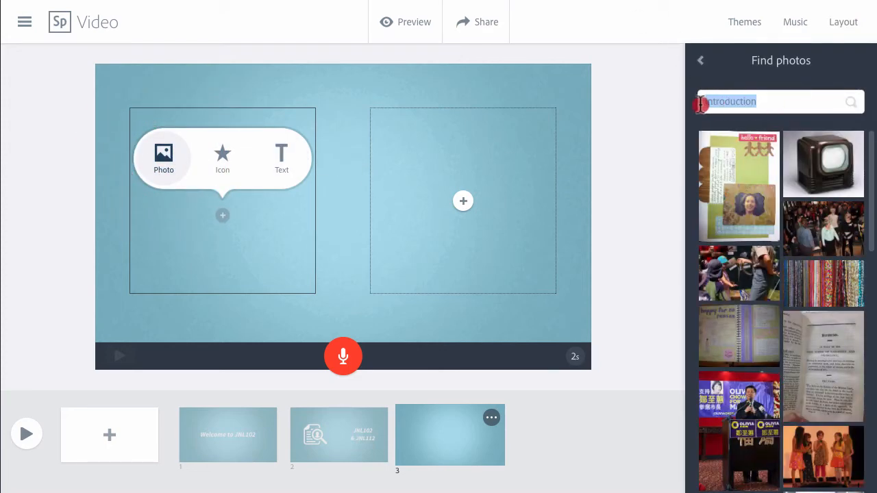
{"action": "left_click", "coordinate": [700, 60]}
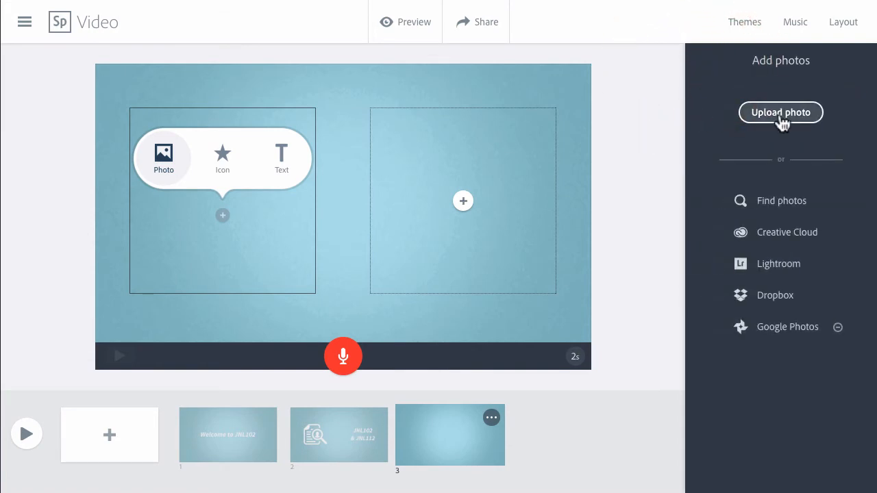
{"action": "left_click", "coordinate": [781, 112]}
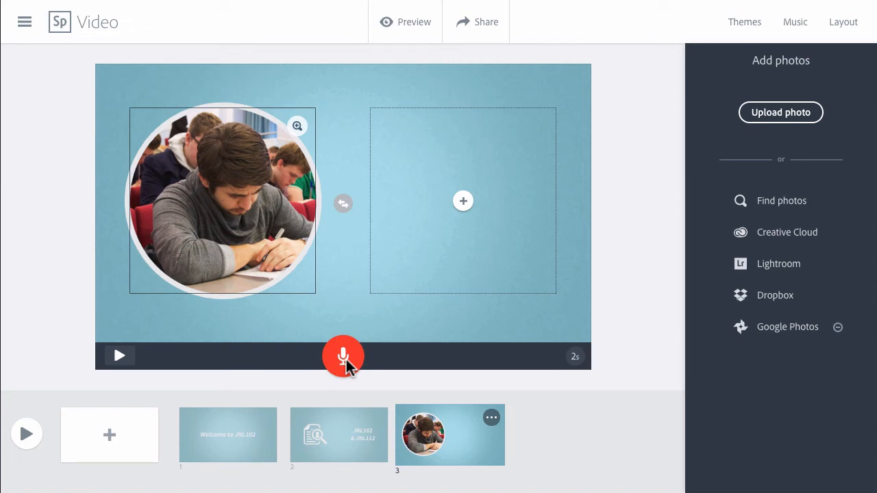
Step: Record an eleven-second narration for slide 3 by holding the microphone button
{"action": "left_click", "coordinate": [342, 357]}
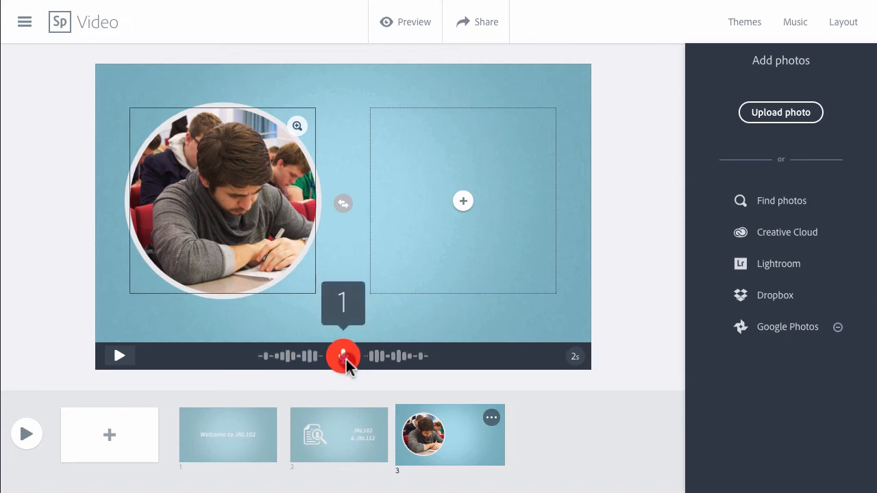
{"action": "left_click_drag", "start_coordinate": [343, 356], "coordinate": [342, 357]}
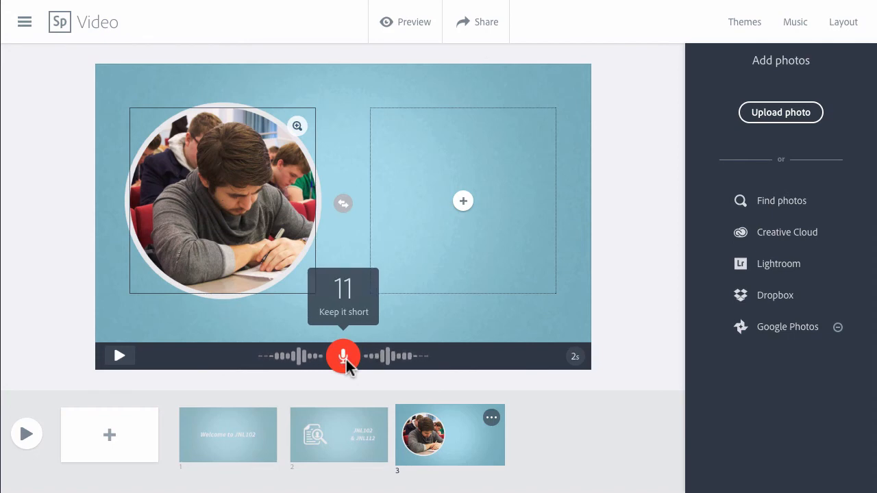
{"action": "left_click", "coordinate": [342, 356]}
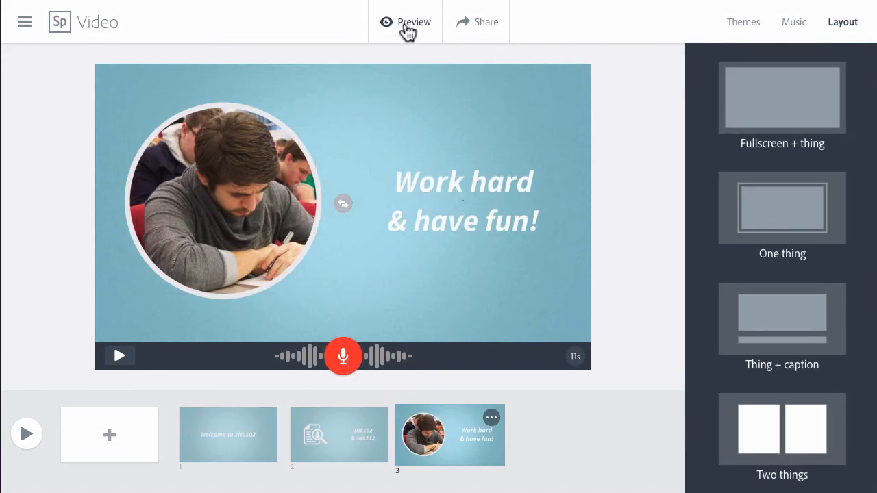
{"action": "left_click", "coordinate": [406, 22]}
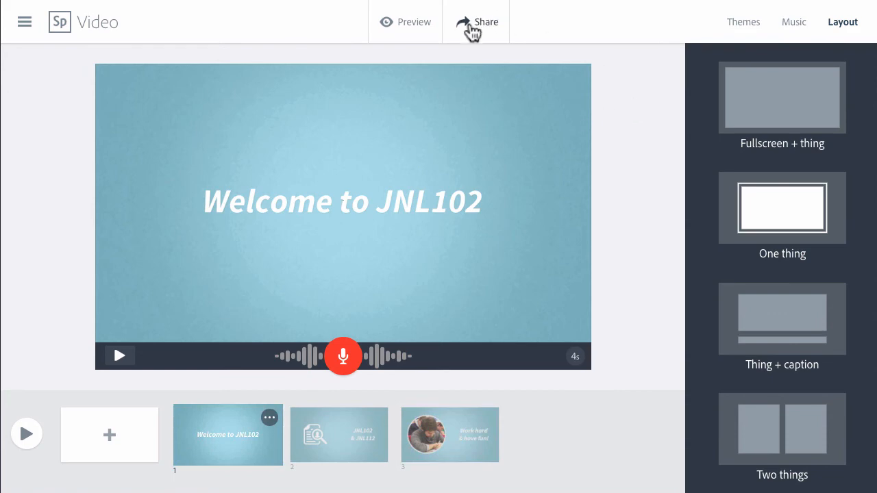
Step: In Share, set title "Introduction to JNL102", subtitle "Journalism Skills", fix the author name and pick Education
{"action": "left_click", "coordinate": [487, 22]}
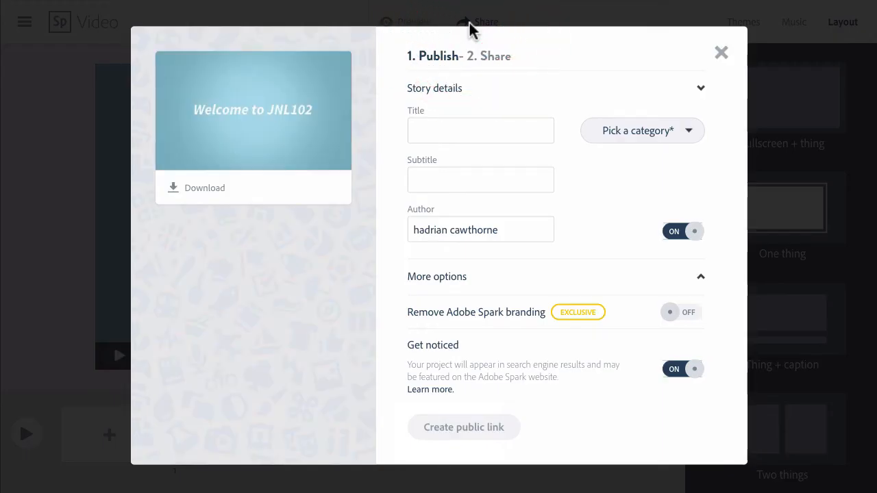
{"action": "left_click", "coordinate": [479, 130]}
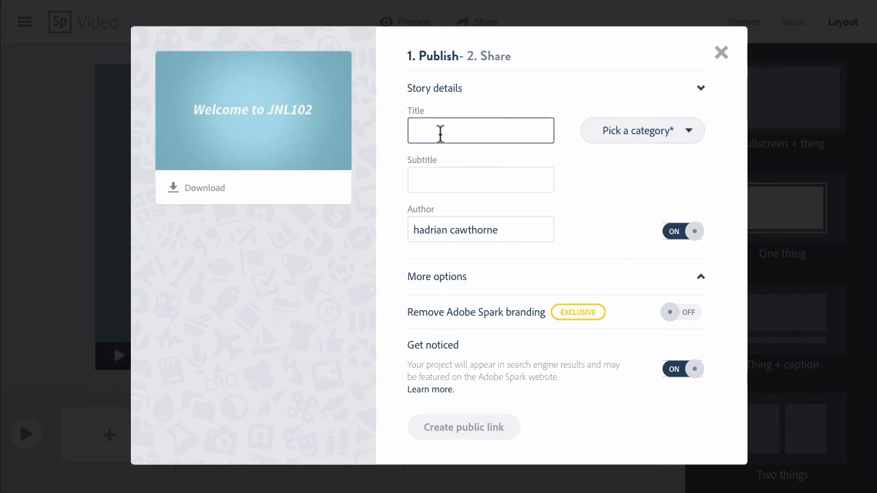
{"action": "type", "text": "Introduction to JNL102"}
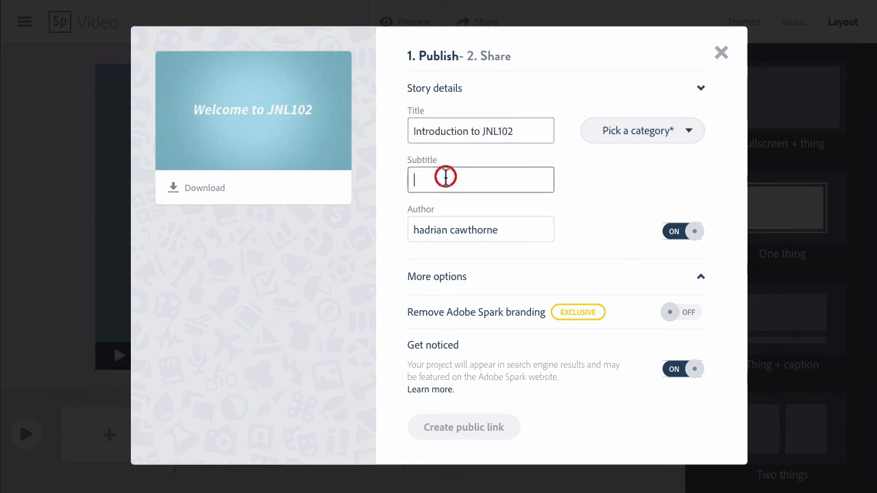
{"action": "type", "text": "Journalism Skills"}
{"action": "left_click", "coordinate": [481, 229]}
{"action": "type", "text": "H"}
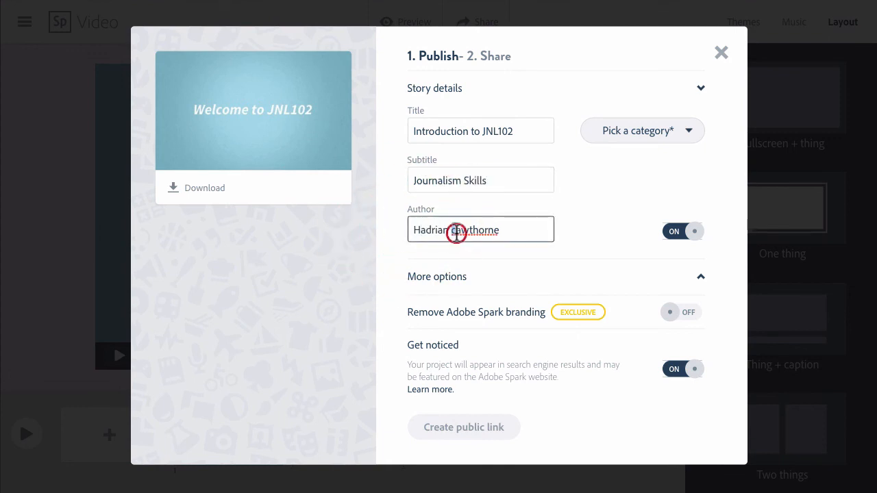
{"action": "left_click", "coordinate": [641, 131]}
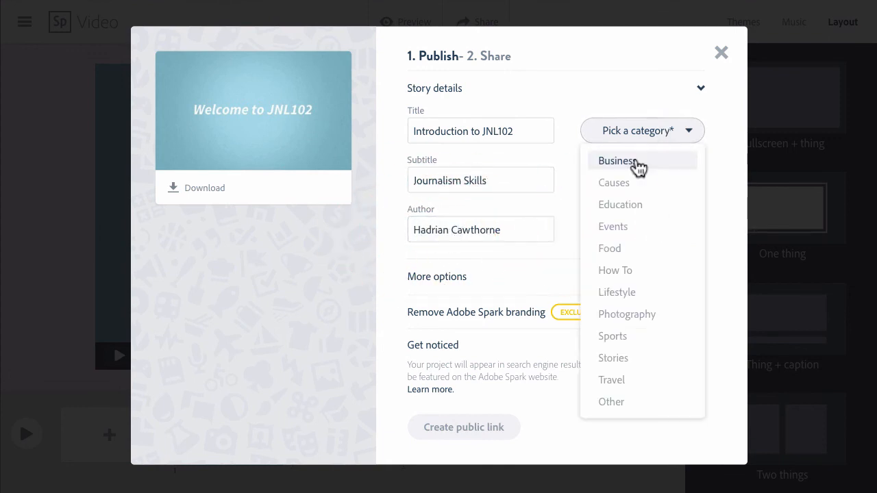
{"action": "left_click", "coordinate": [619, 204]}
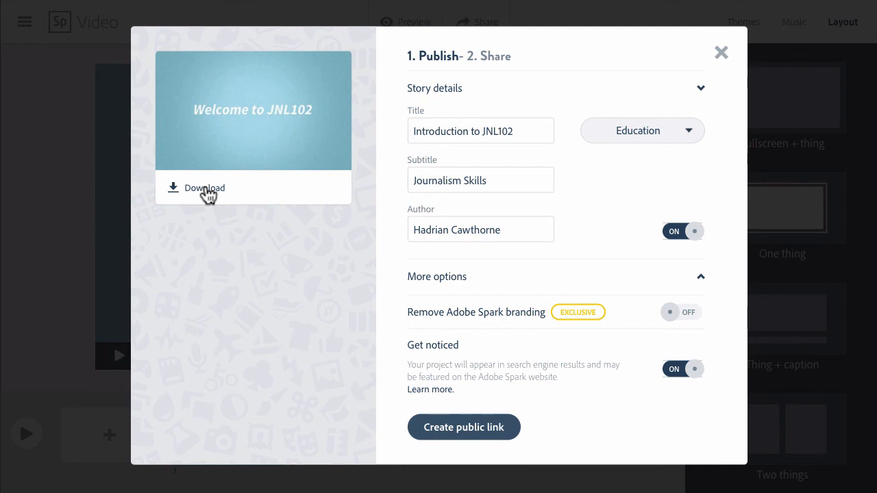
{"action": "mouse_move", "coordinate": [208, 197]}
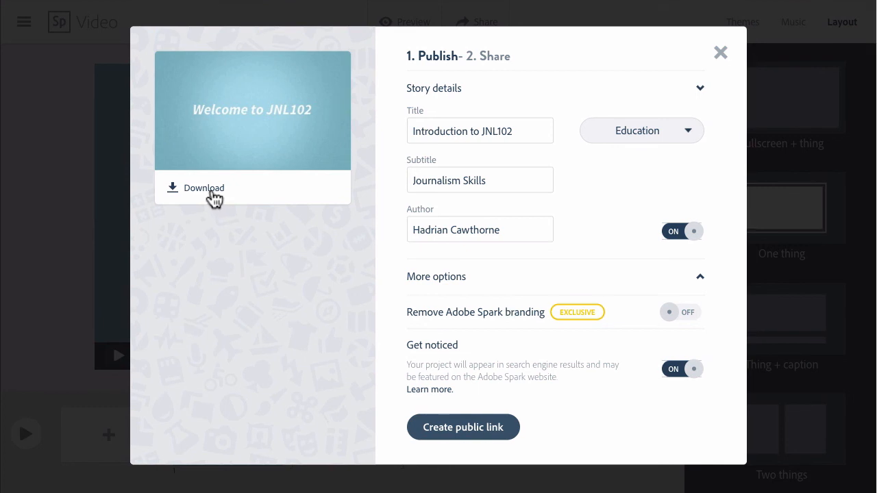
Step: Download the finished video as an MP4 file
{"action": "left_click", "coordinate": [203, 188]}
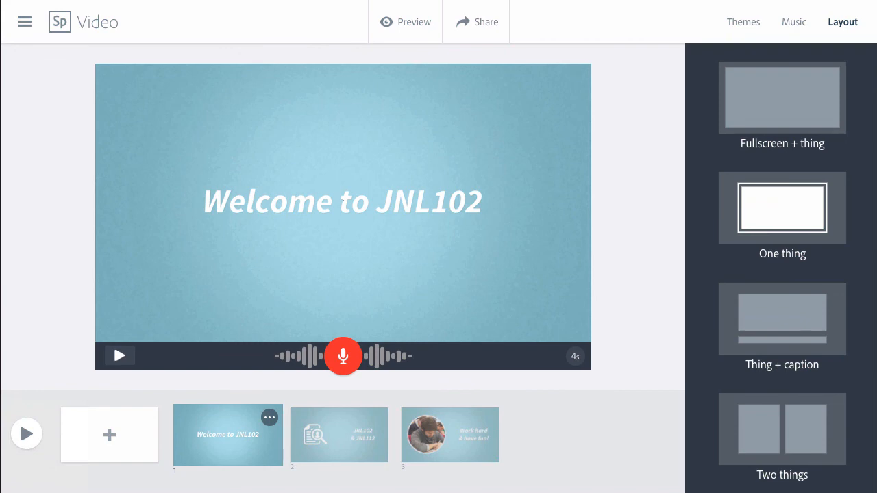
{"action": "mouse_move", "coordinate": [276, 239]}
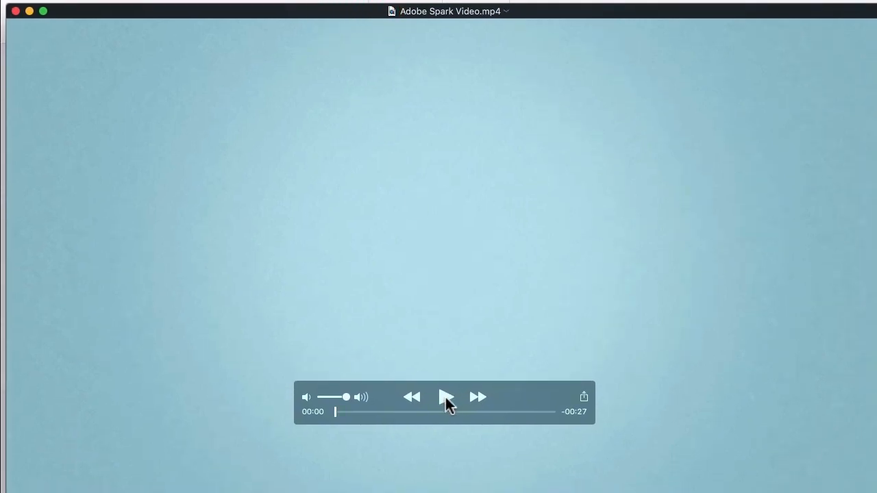
Step: Start playback of Adobe Spark Video.mp4 in QuickTime Player from the beginning
{"action": "left_click", "coordinate": [444, 398]}
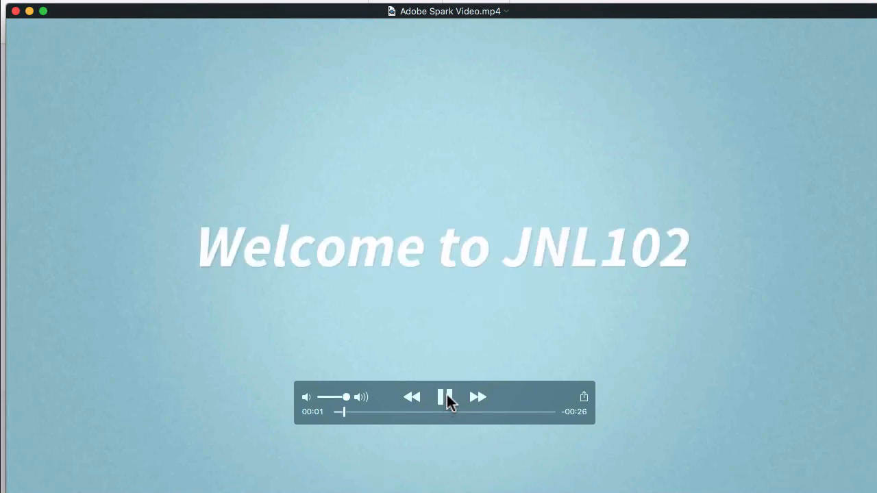